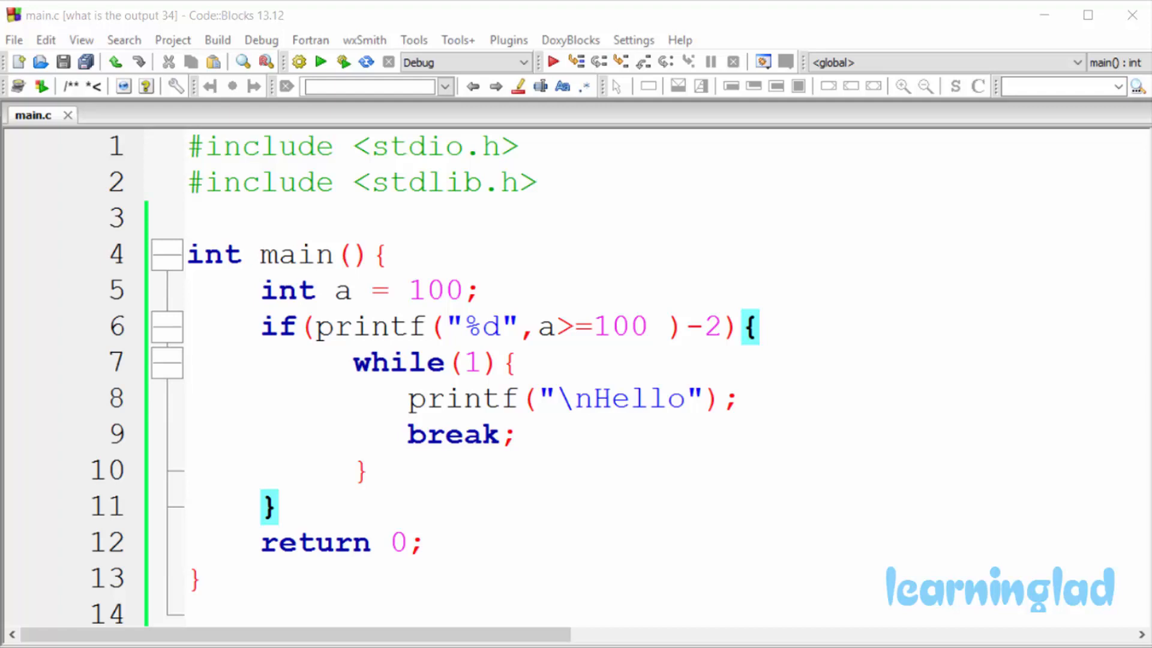
pyautogui.moveTo(168, 32)
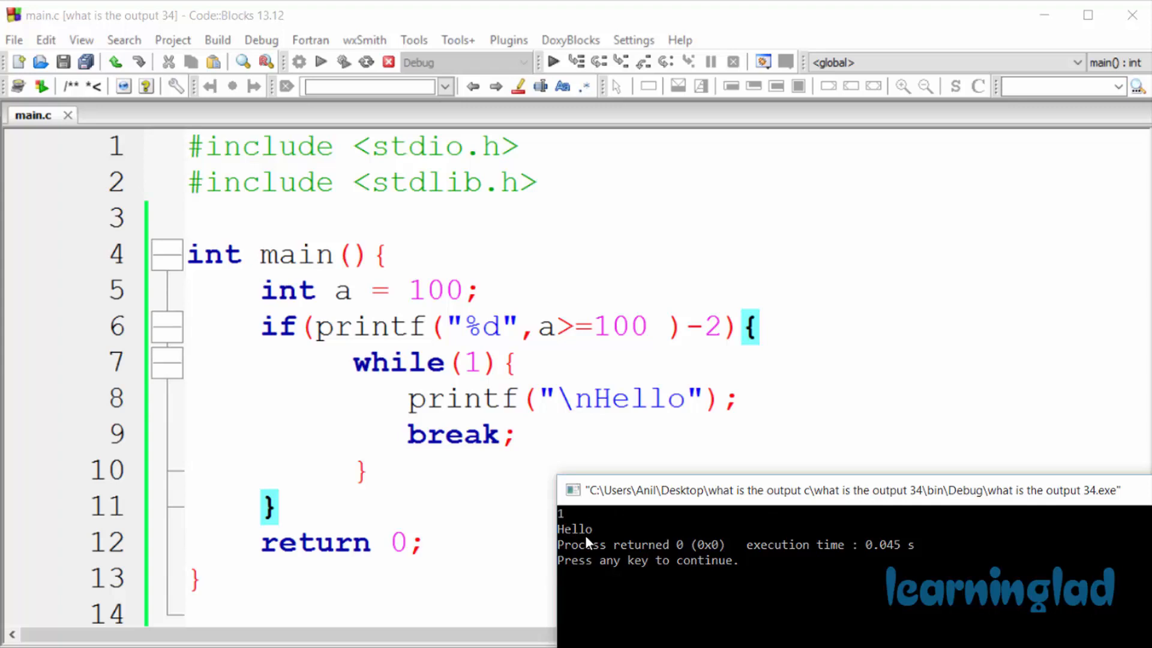
pyautogui.moveTo(628, 528)
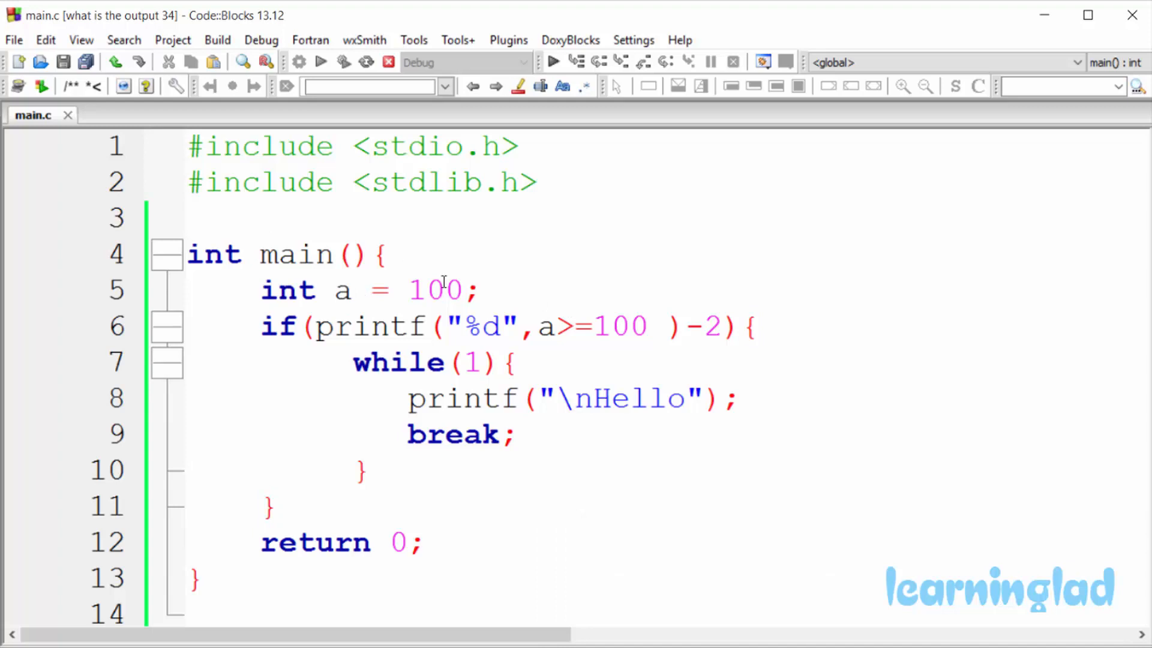
pyautogui.moveTo(332, 289); pyautogui.dragTo(463, 289)
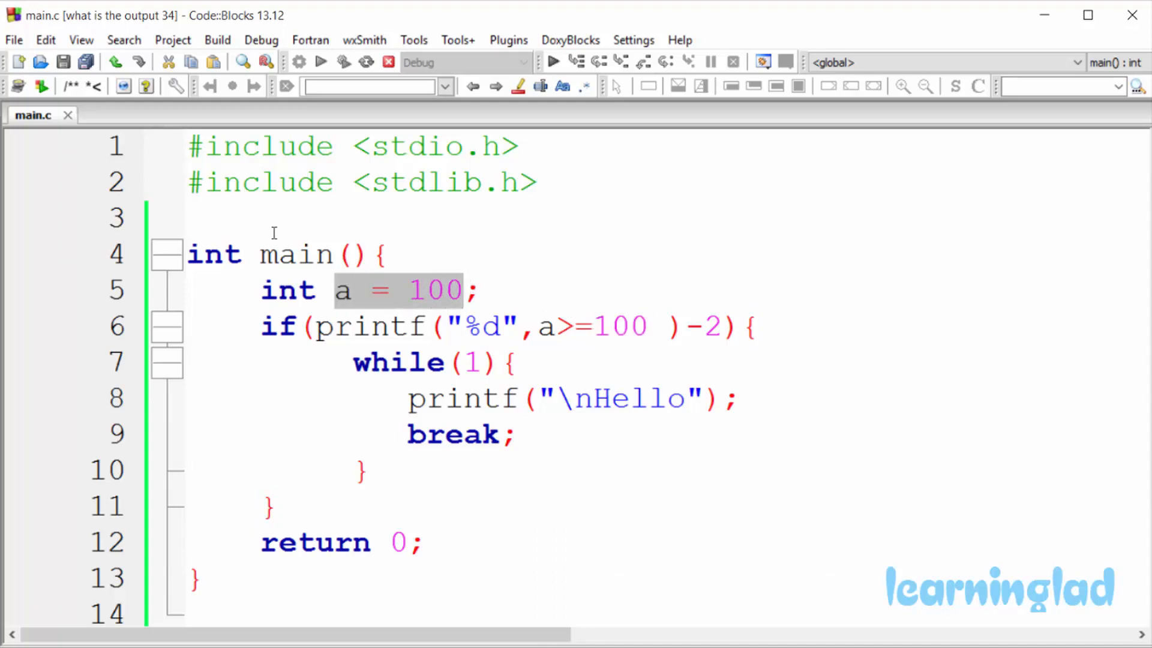
pyautogui.click(250, 326)
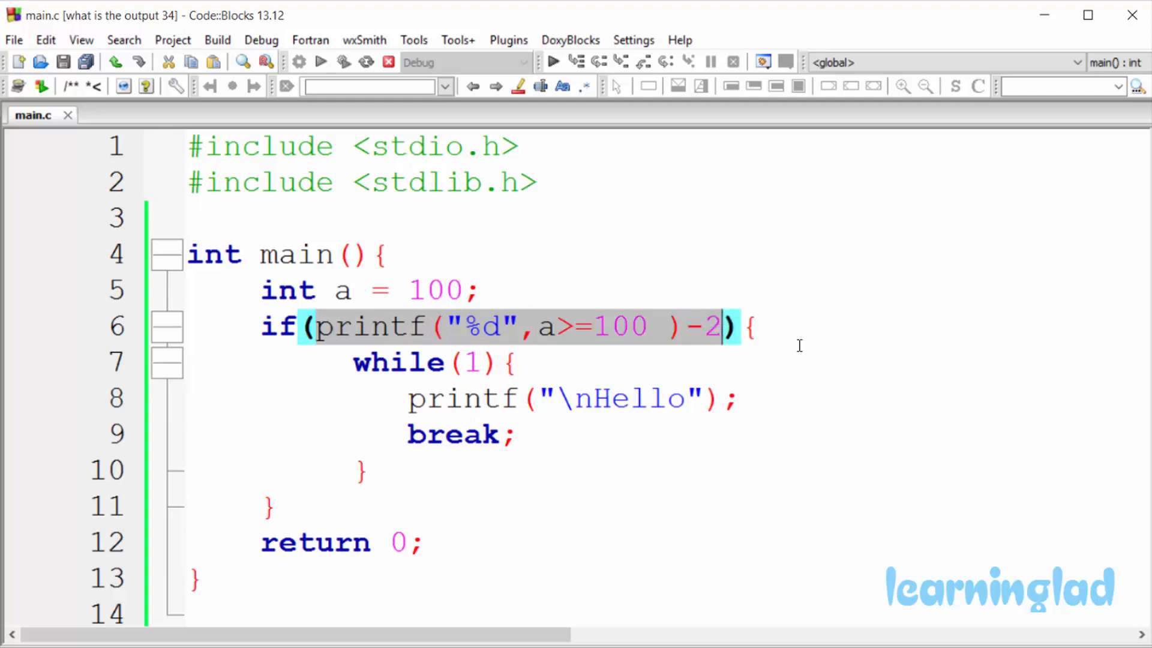
pyautogui.moveTo(994, 362)
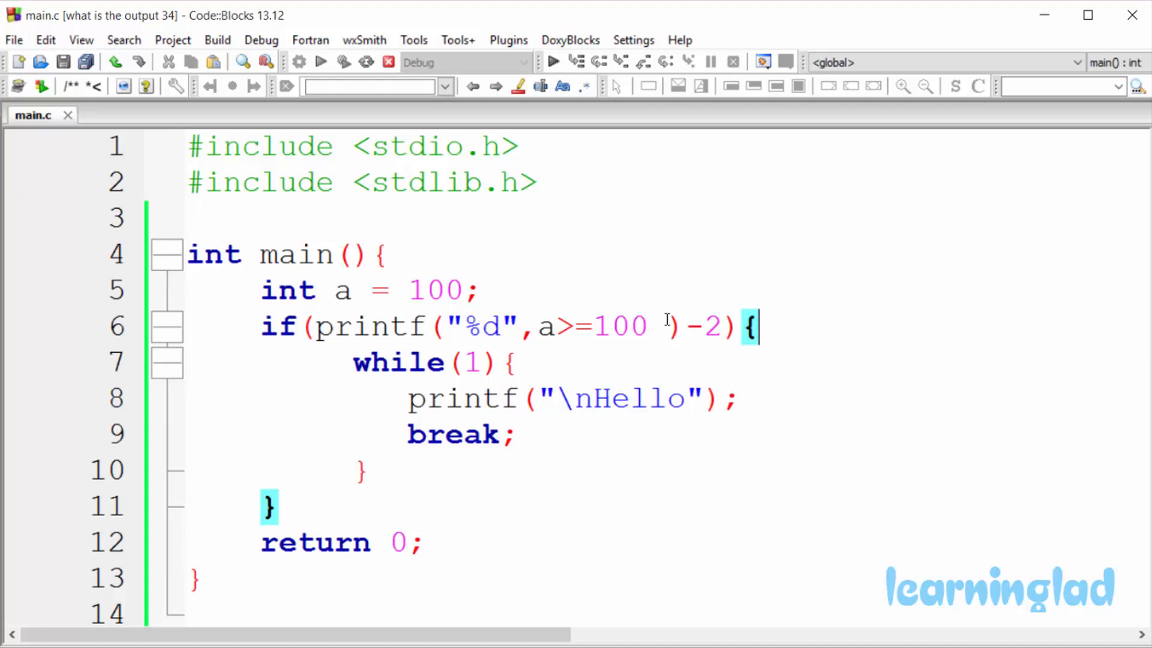
pyautogui.moveTo(371, 327); pyautogui.dragTo(669, 327)
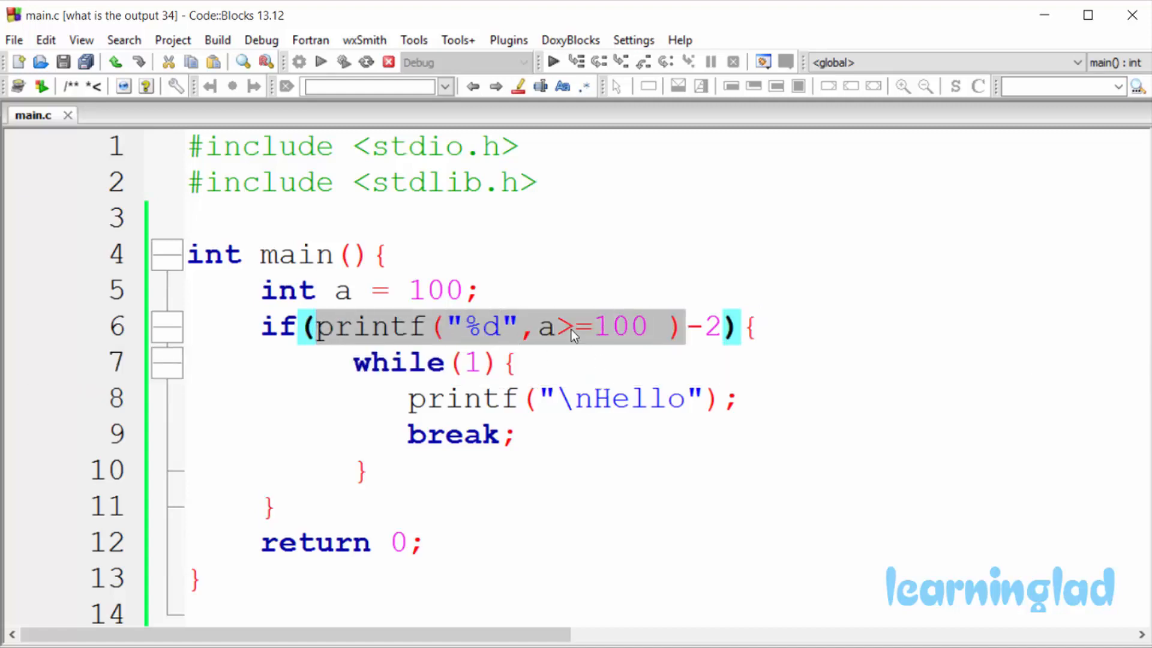
pyautogui.moveTo(493, 338)
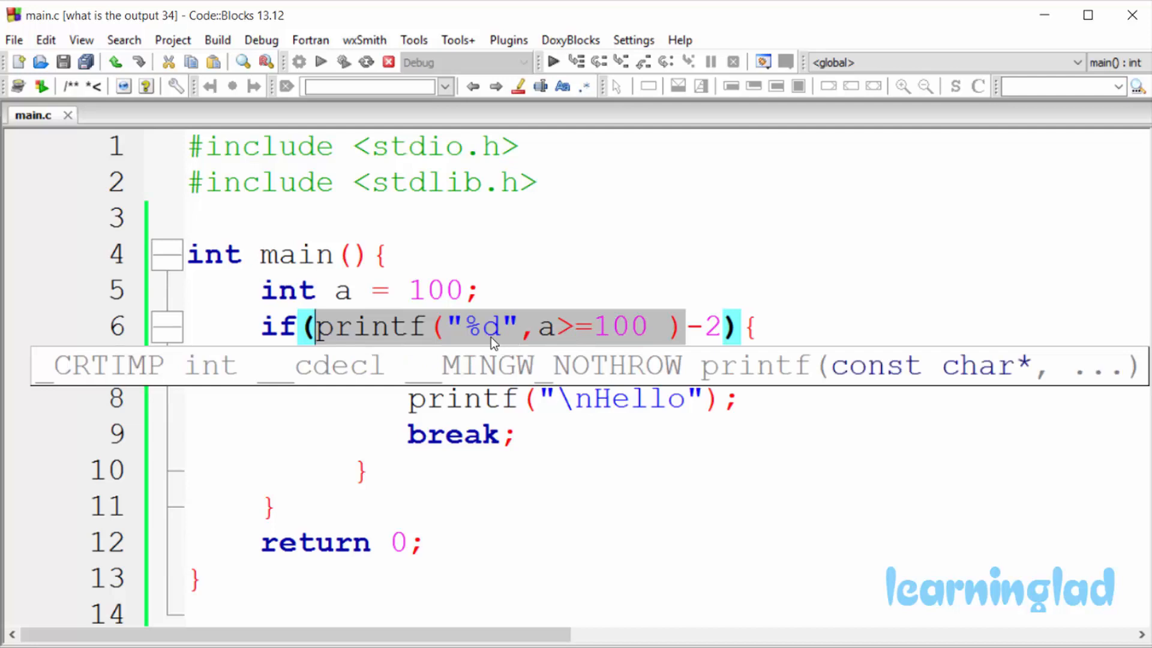
pyautogui.moveTo(580, 334)
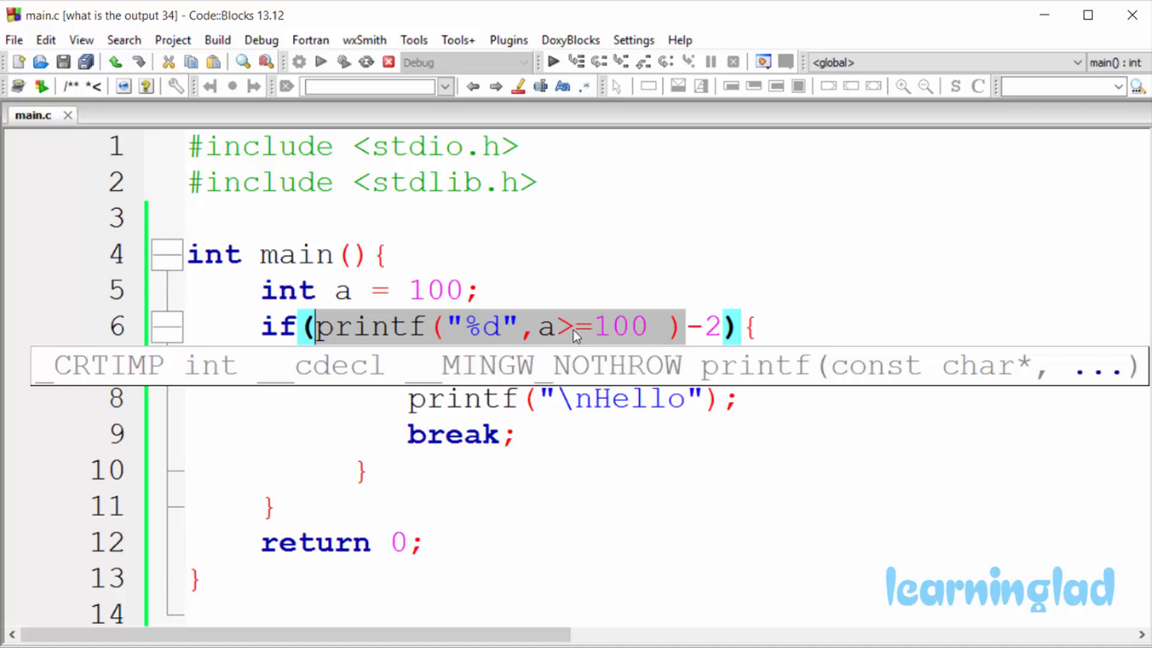
pyautogui.moveTo(600, 341)
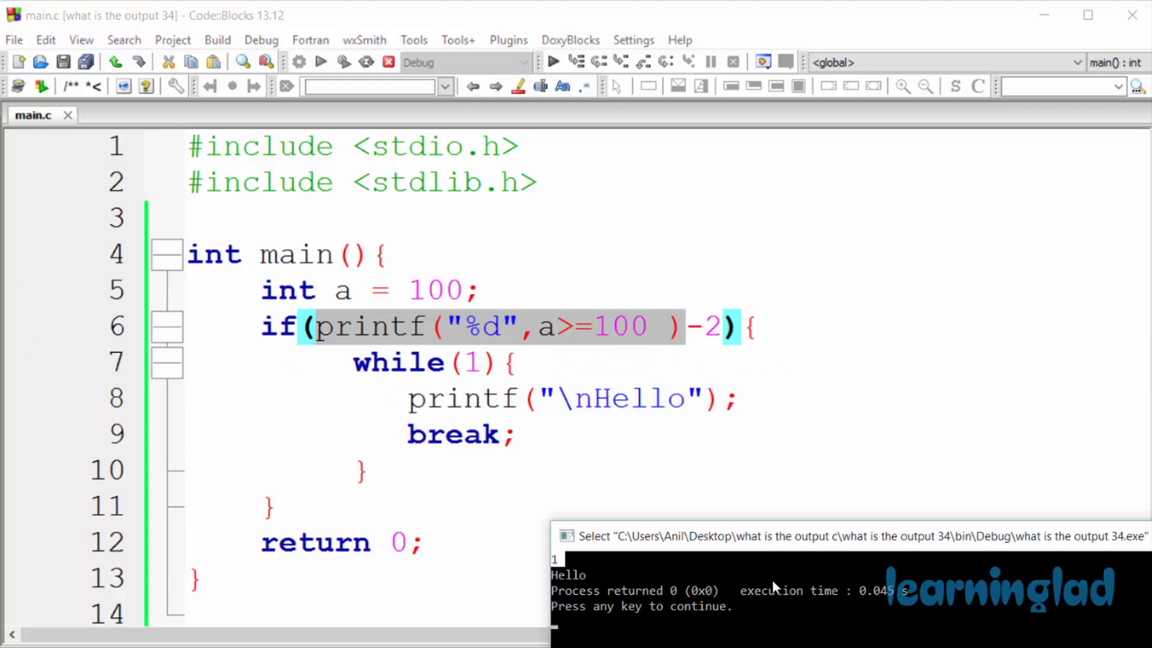
pyautogui.moveTo(782, 269)
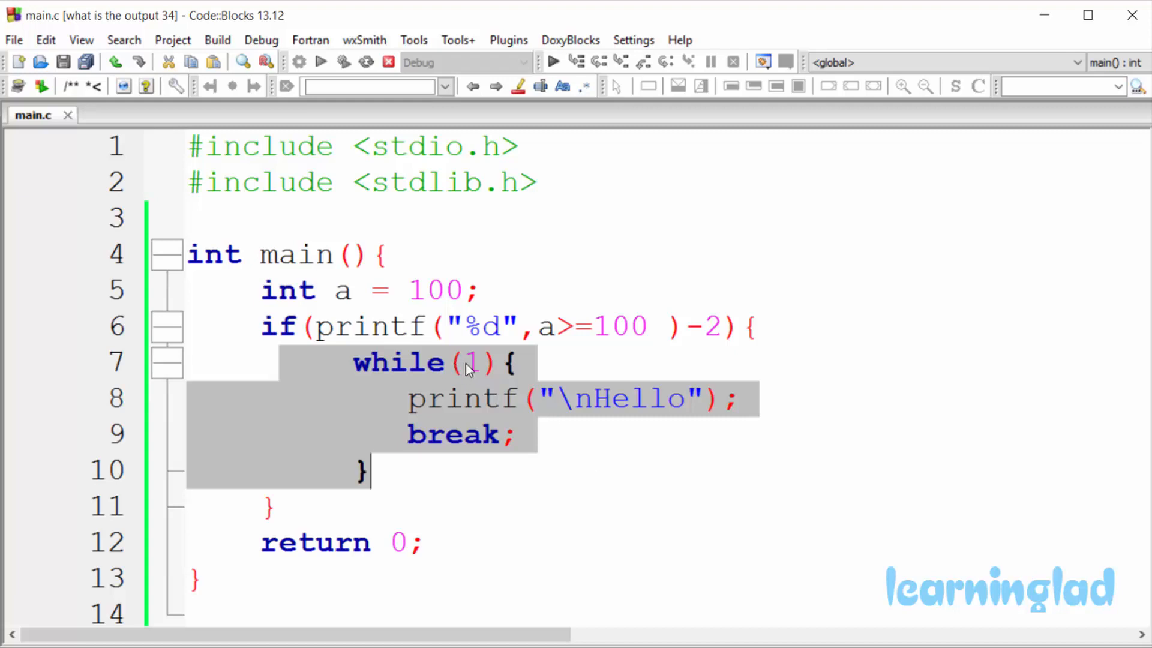
pyautogui.moveTo(478, 372)
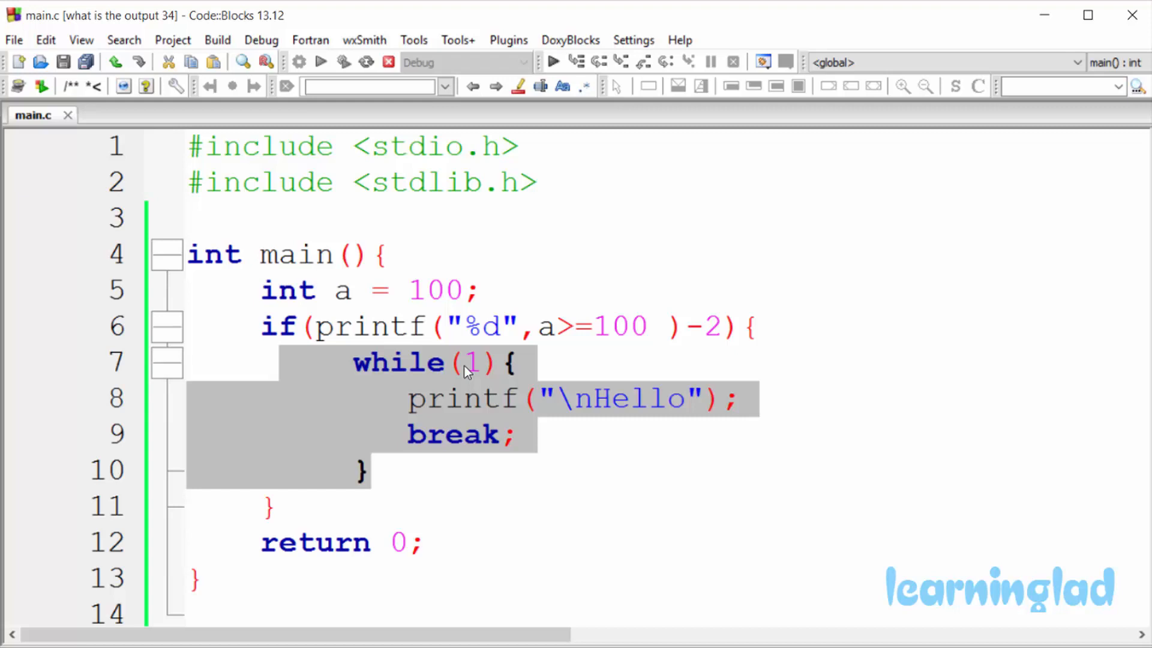
pyautogui.moveTo(526, 384)
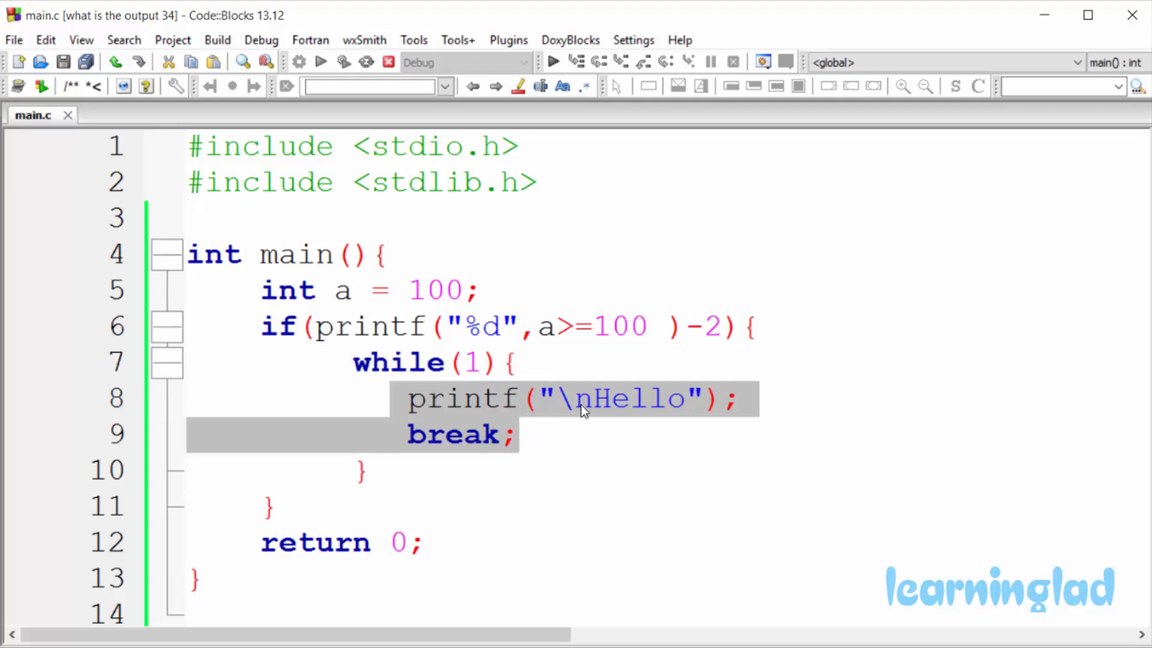
pyautogui.moveTo(593, 409)
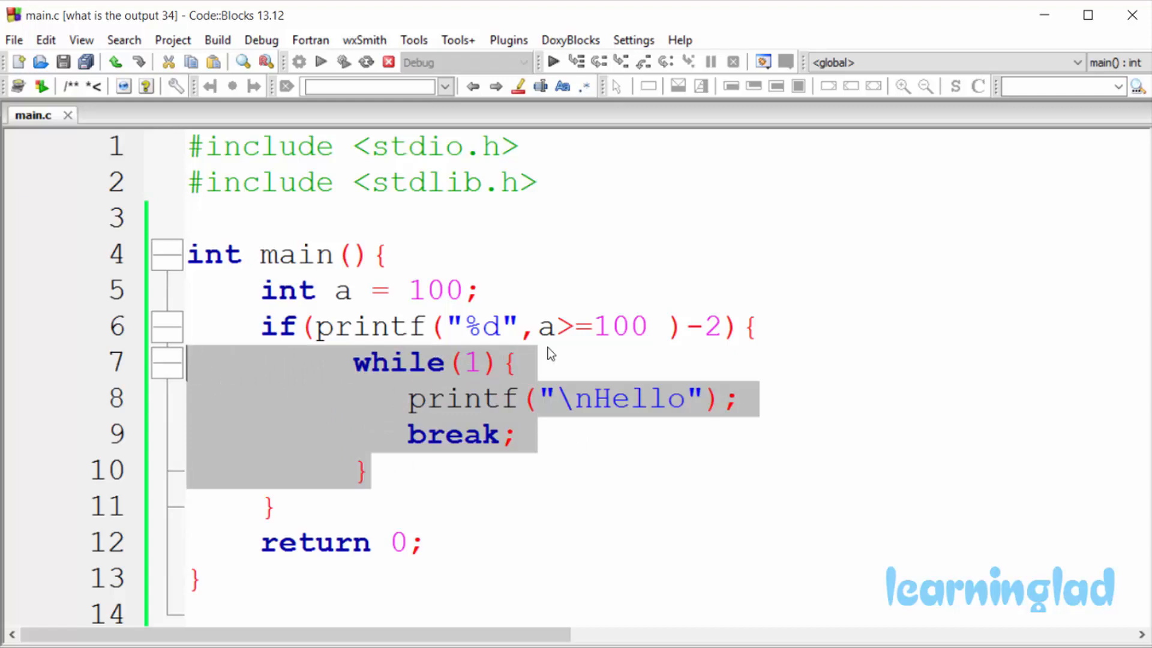
pyautogui.moveTo(505, 418)
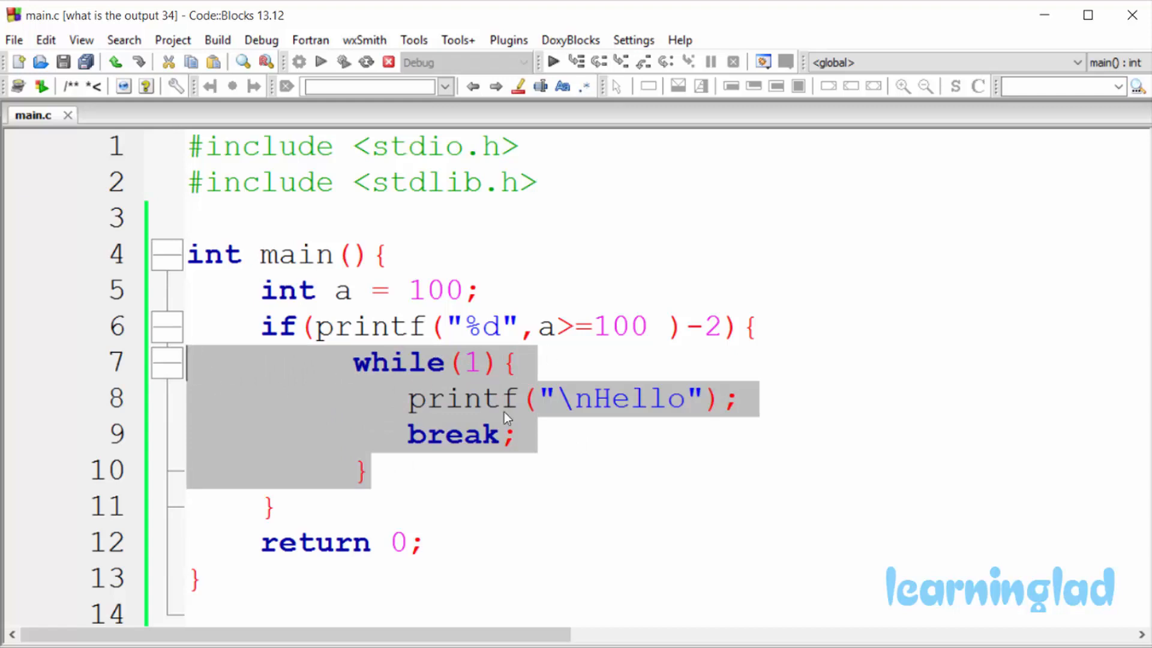
pyautogui.moveTo(493, 391)
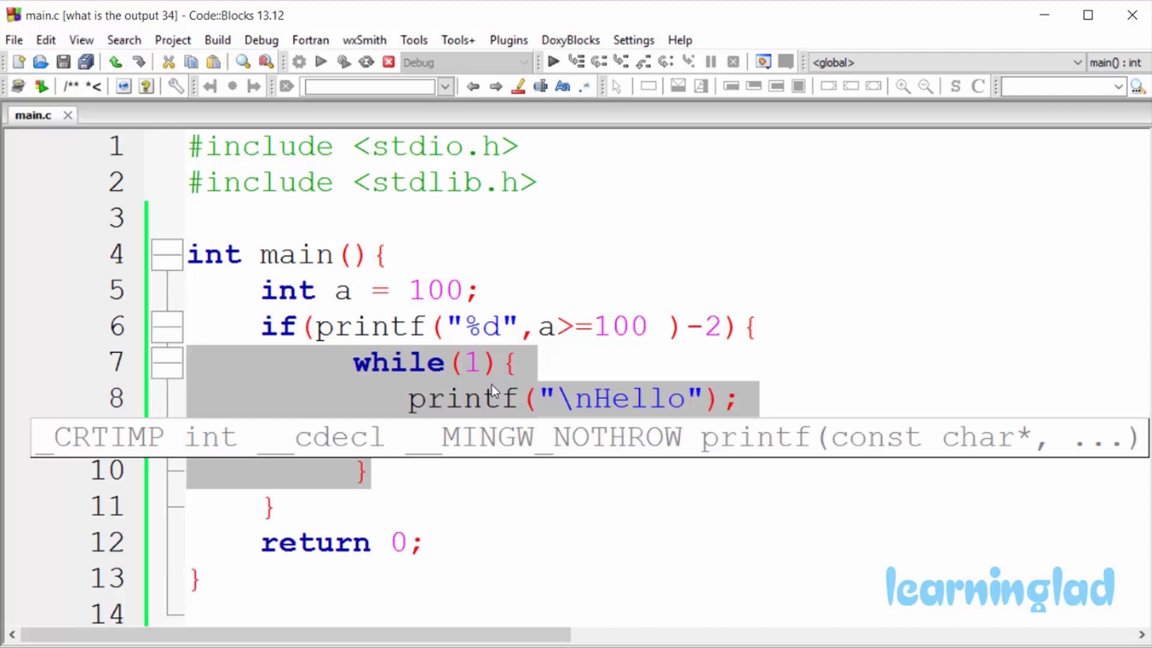
pyautogui.moveTo(499, 451)
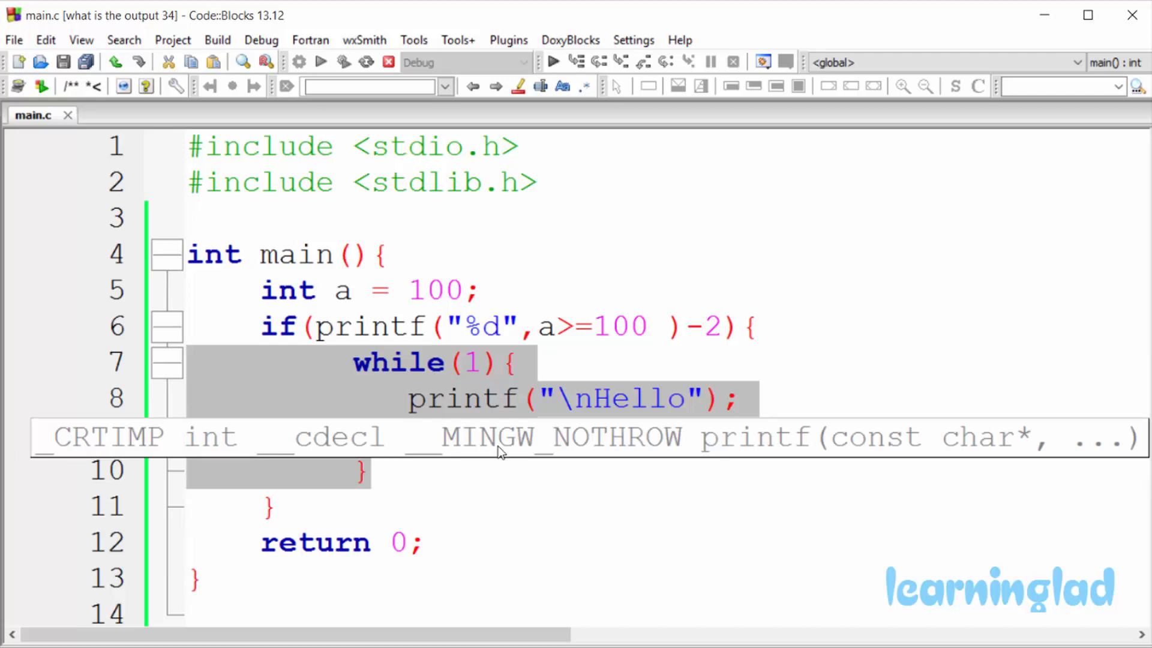
pyautogui.moveTo(433, 492)
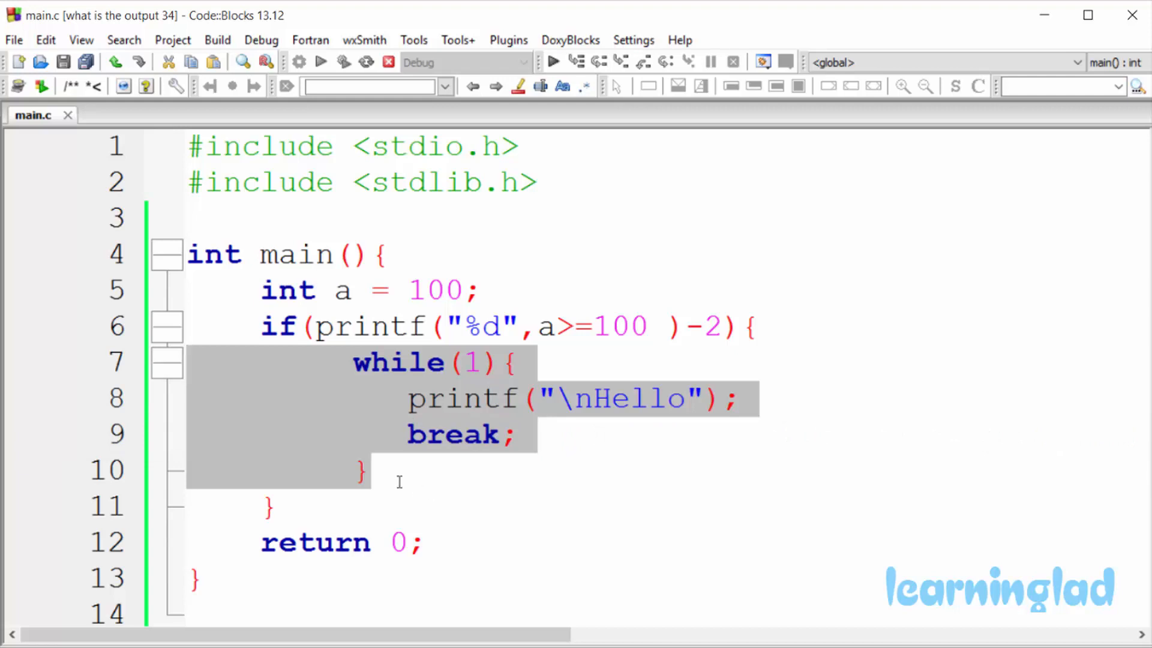
pyautogui.click(369, 478)
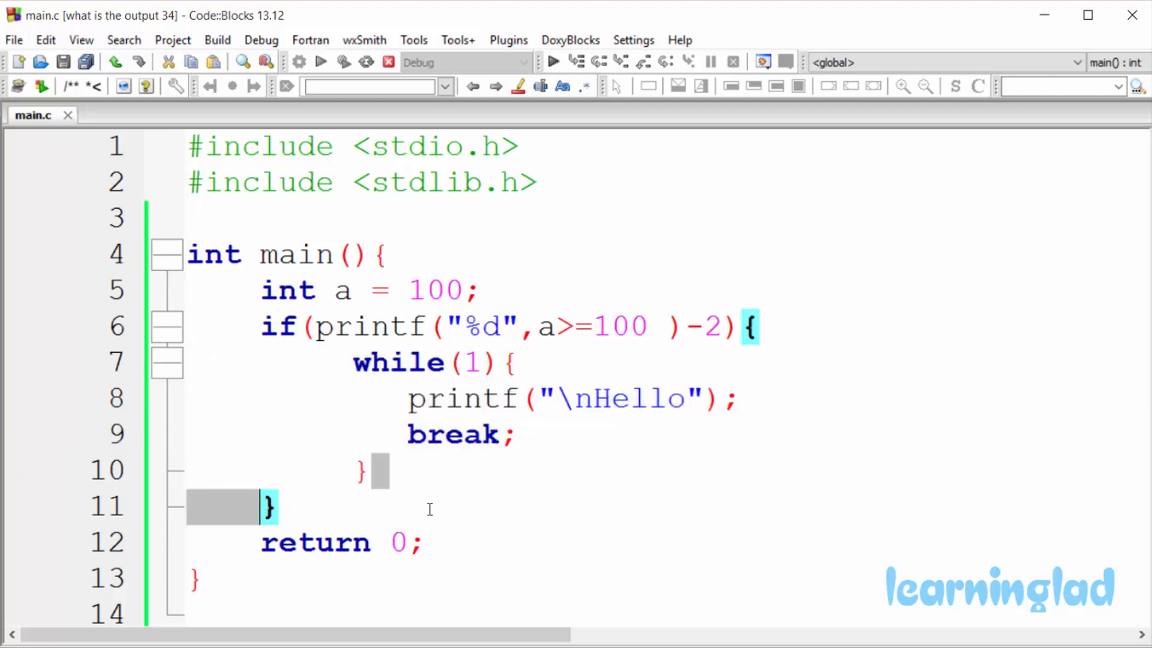
pyautogui.moveTo(289, 399)
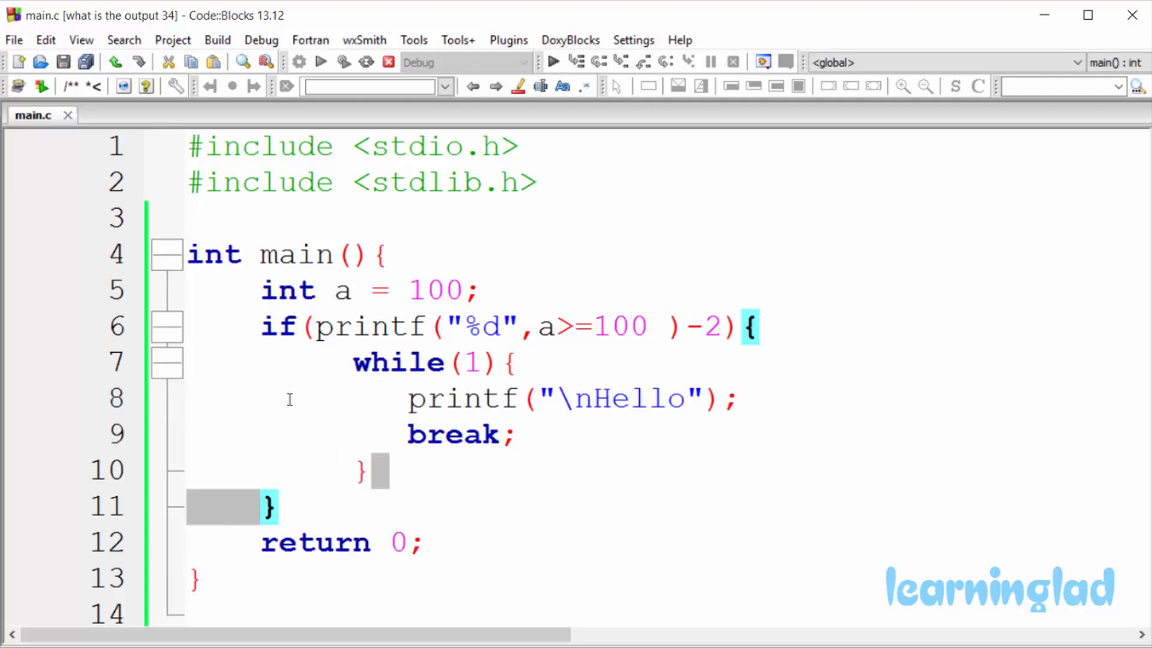